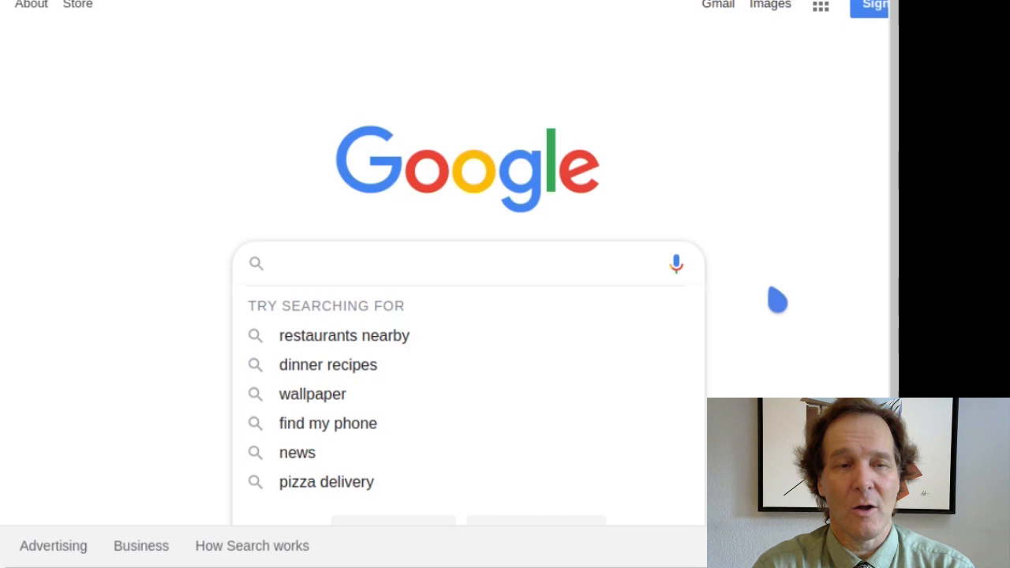
# Search Google for 'codepad' to find the codepad.org online compiler
pyautogui.write('codepad')
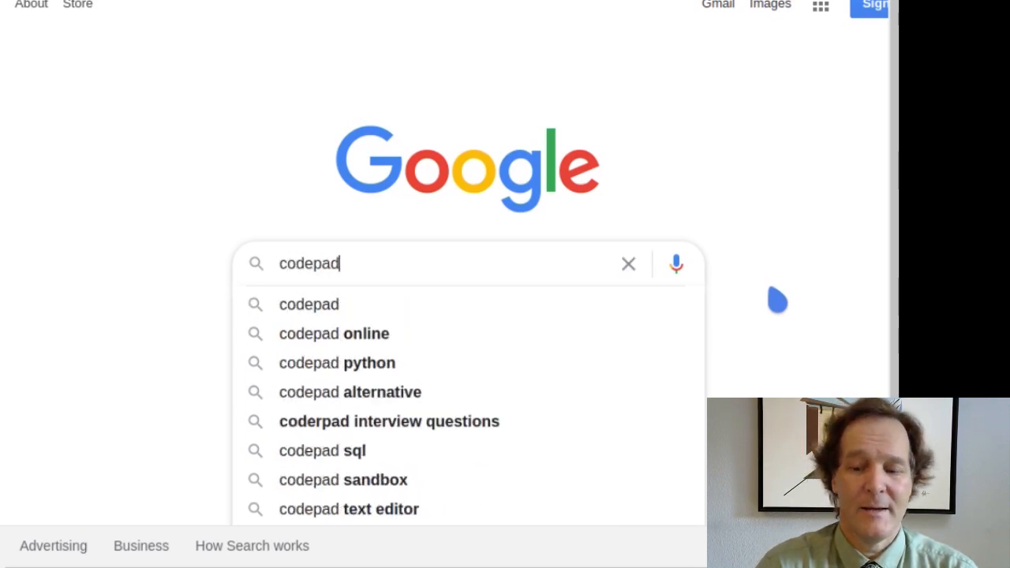
pyautogui.press('Return')
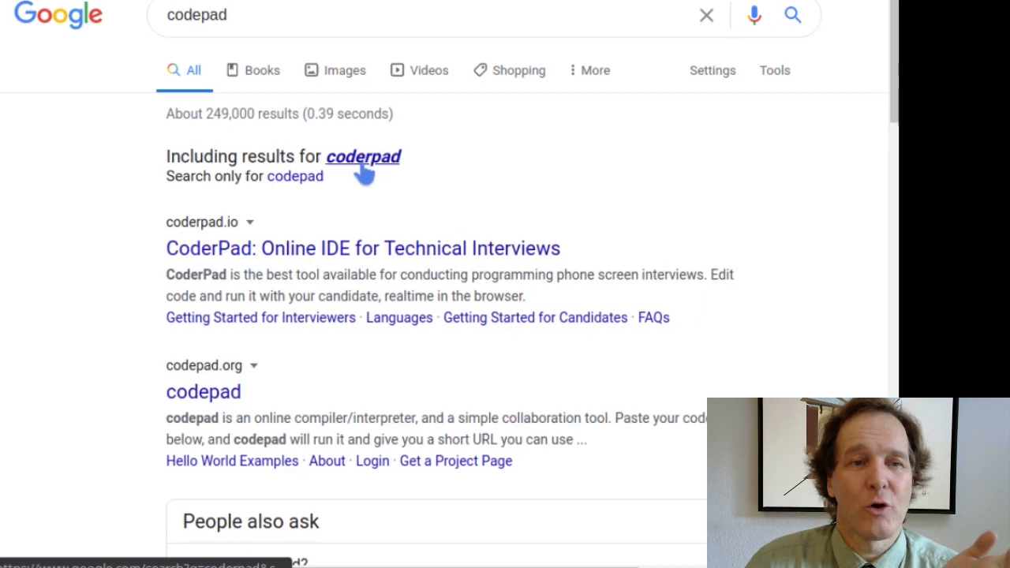
pyautogui.moveTo(348, 249)
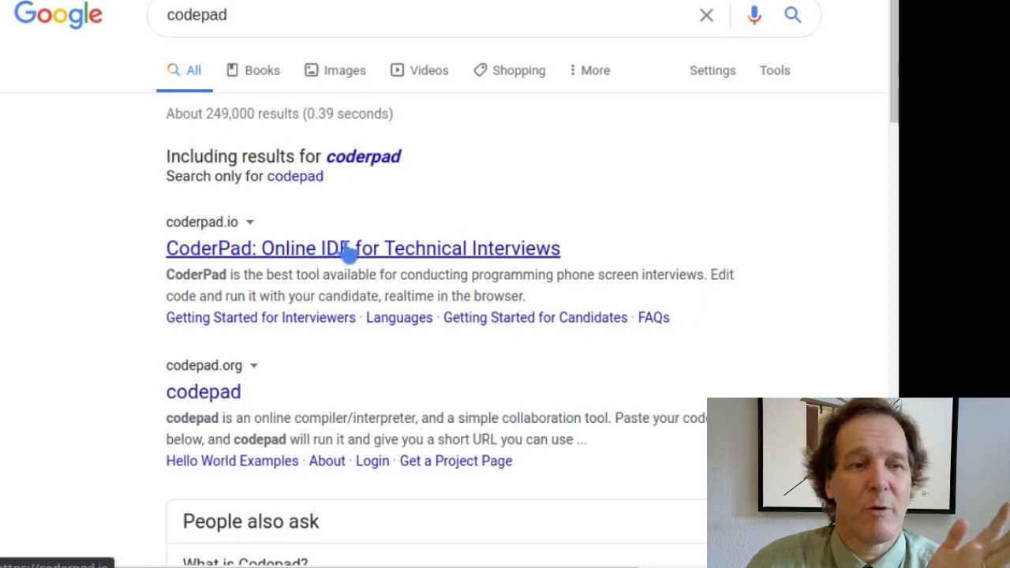
pyautogui.moveTo(202, 391)
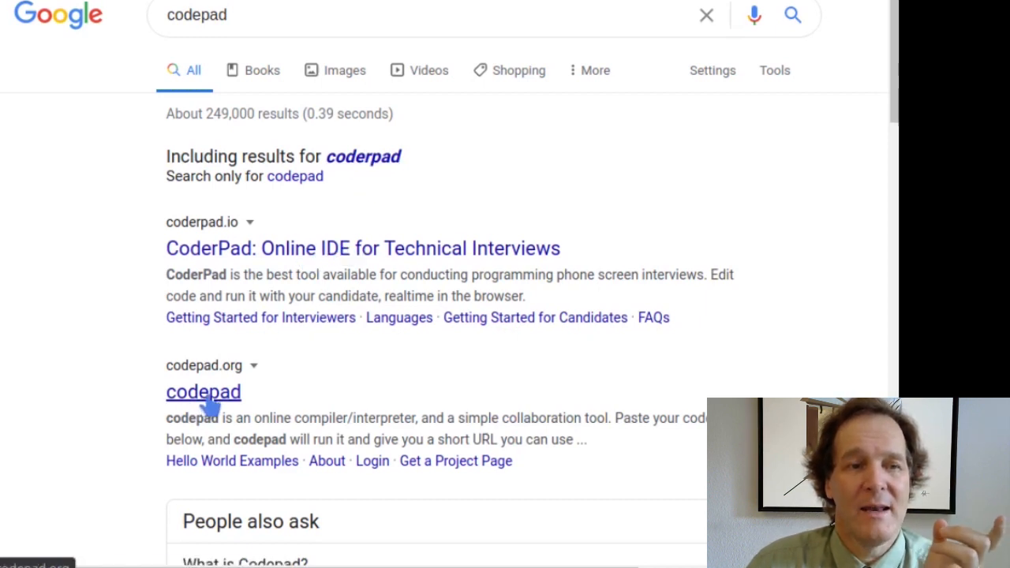
# Open codepad.org, choose C++ as the language and focus the empty code box
pyautogui.click(202, 391)
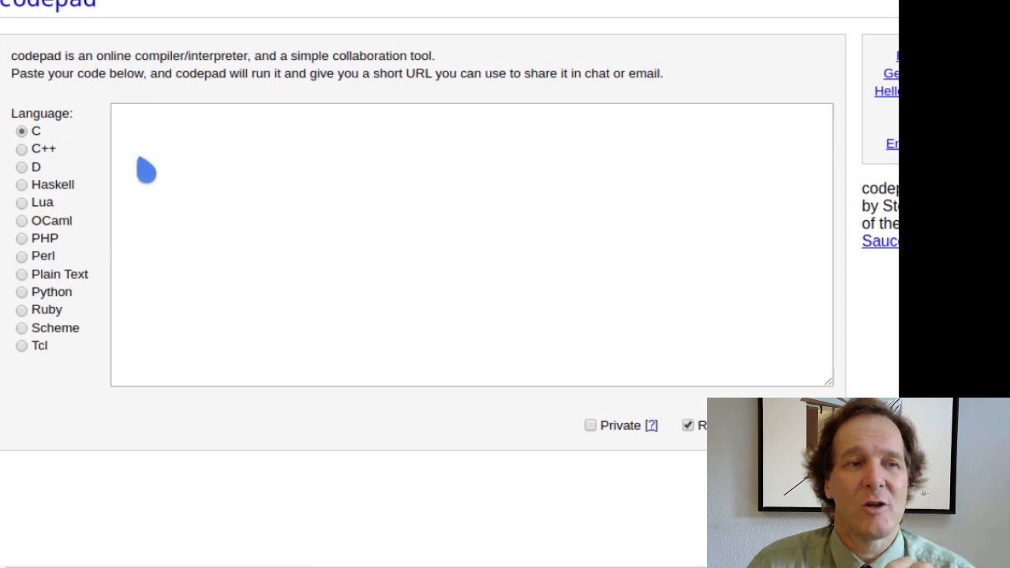
pyautogui.click(22, 148)
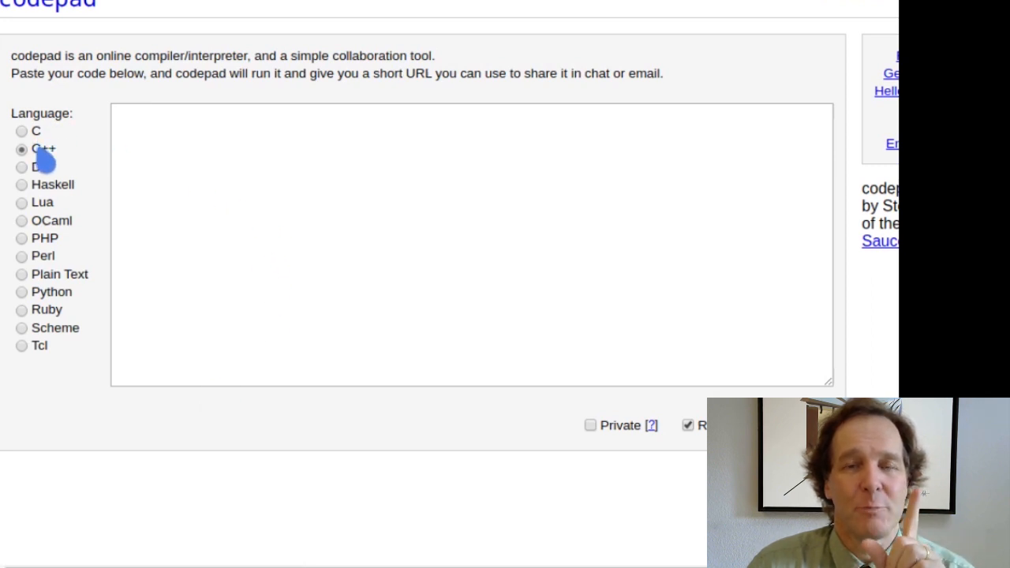
pyautogui.moveTo(117, 197)
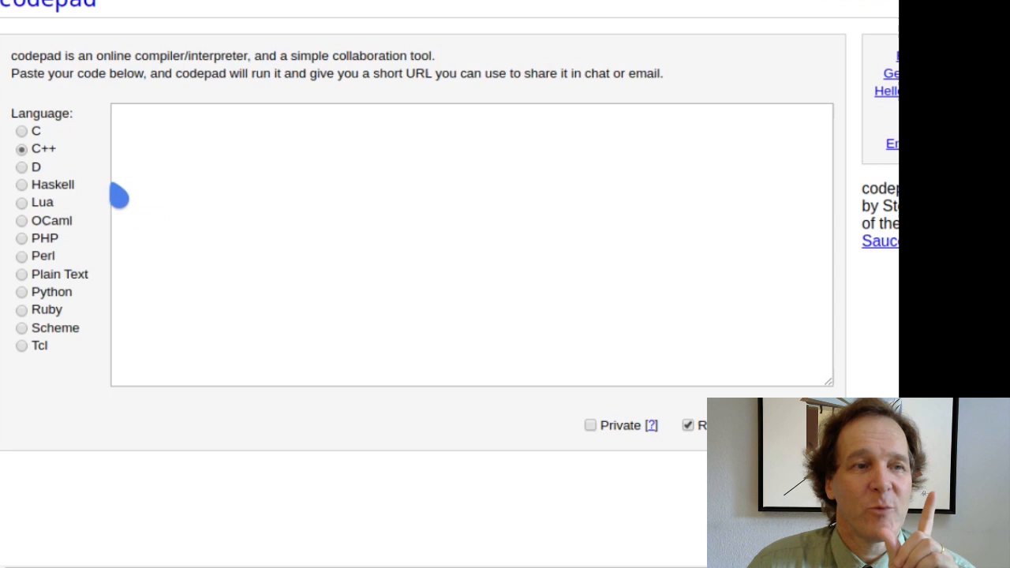
pyautogui.moveTo(177, 228)
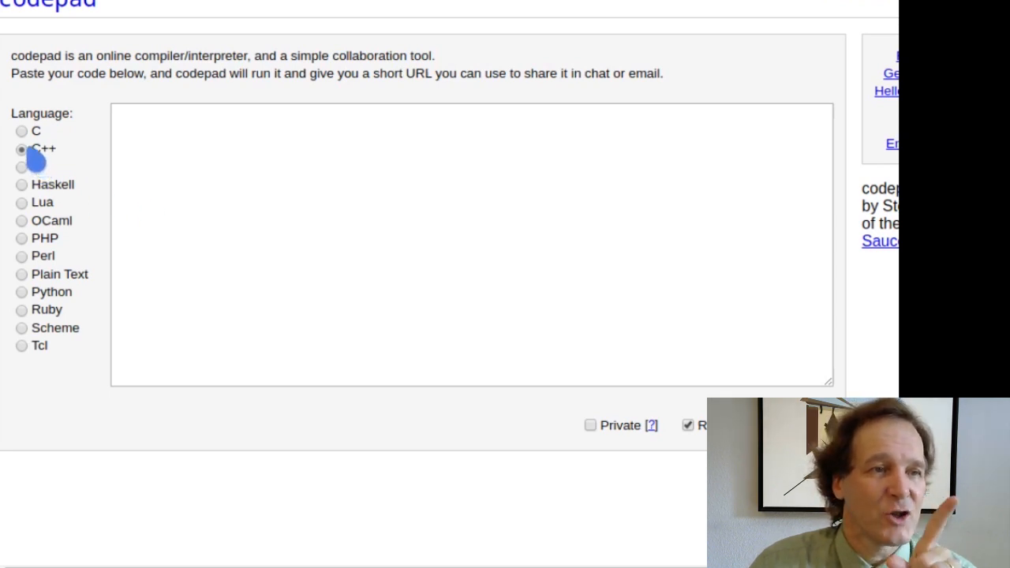
pyautogui.moveTo(287, 224)
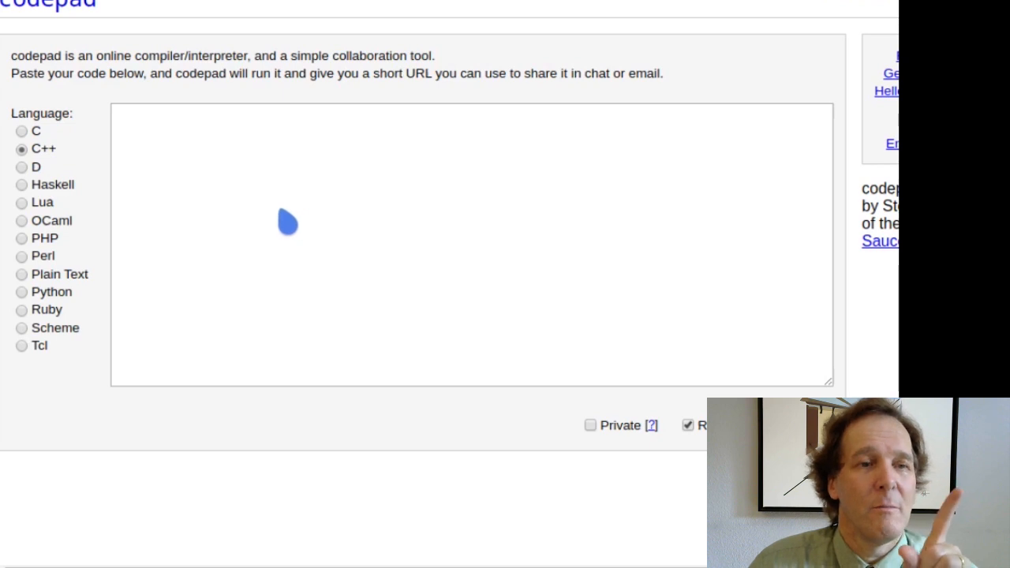
pyautogui.moveTo(237, 224)
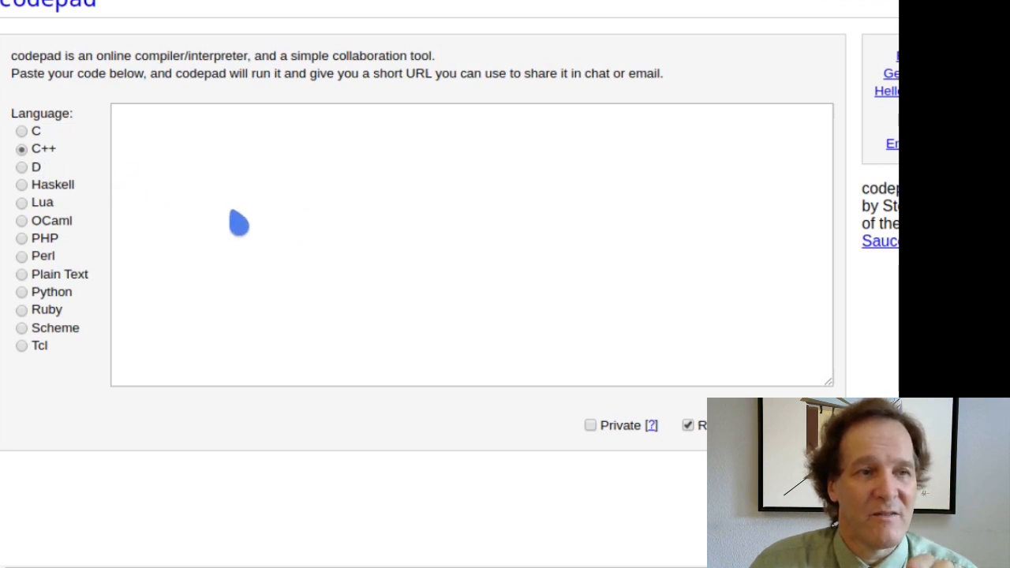
pyautogui.moveTo(369, 283)
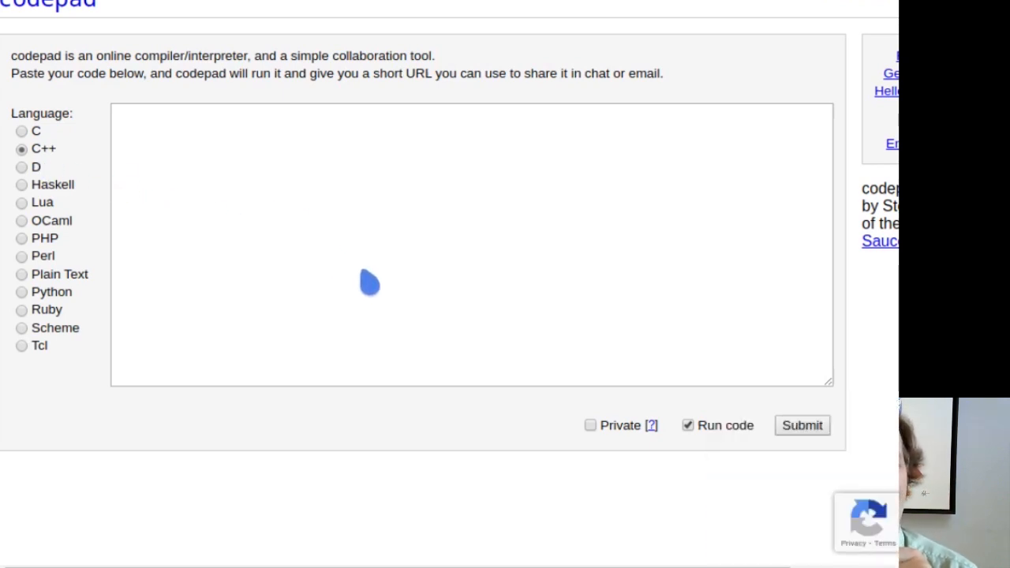
pyautogui.click(472, 243)
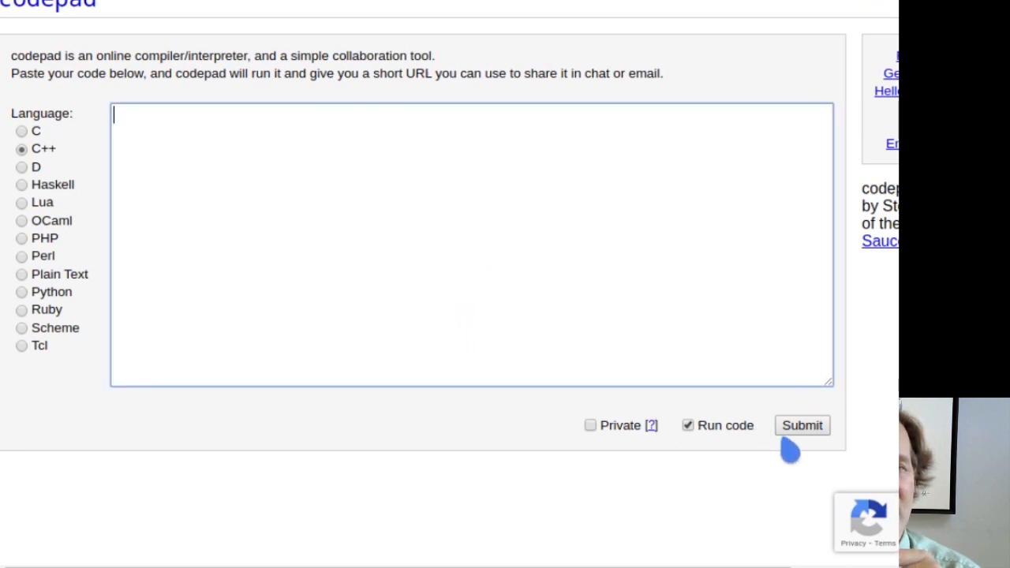
pyautogui.moveTo(420, 233)
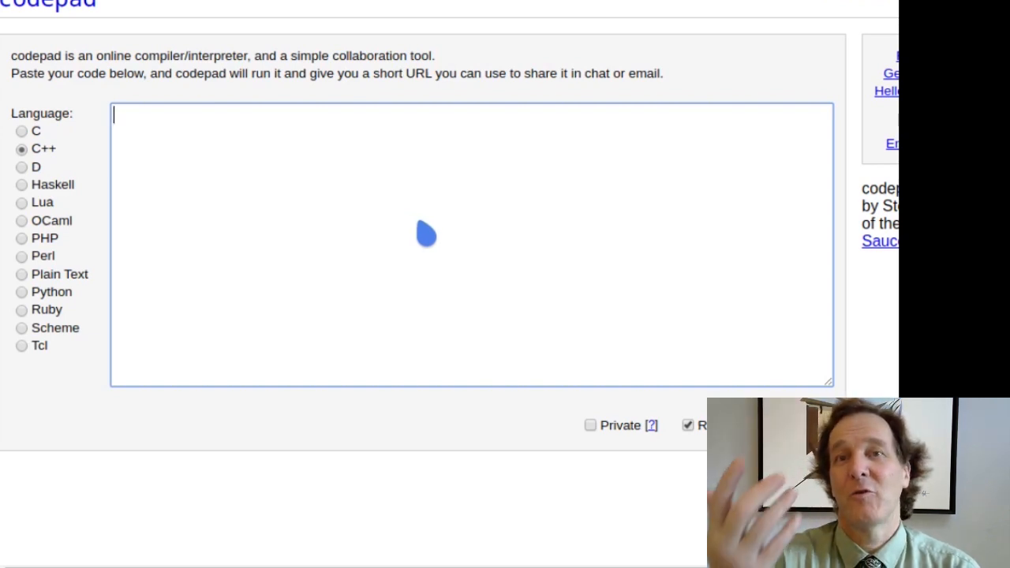
# Write main() { cout << "Hello!!"; } in the codepad code box
pyautogui.write('main')
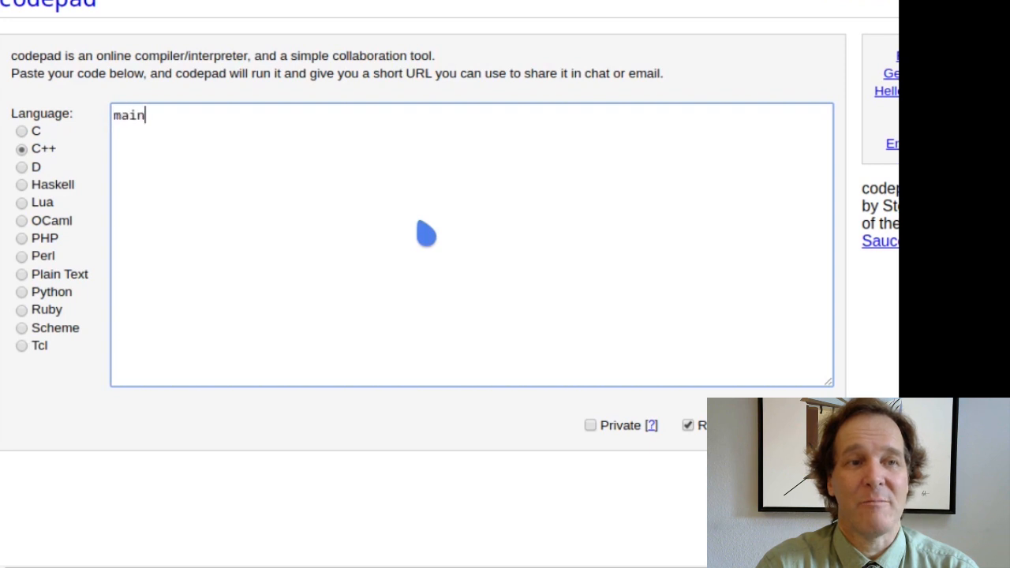
pyautogui.write('() {')
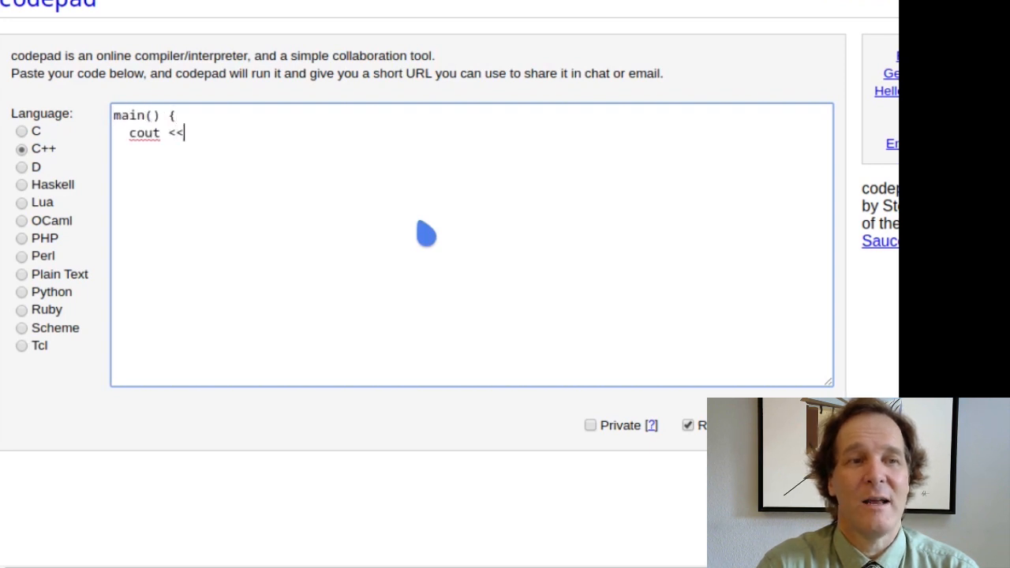
pyautogui.write('"Hello!!"')
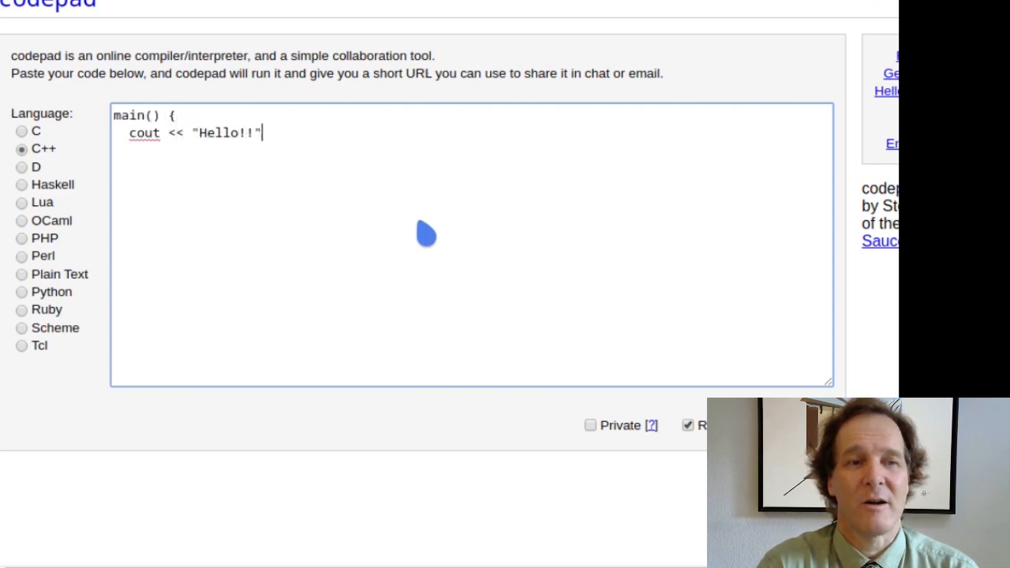
pyautogui.write(';')
pyautogui.write('}')
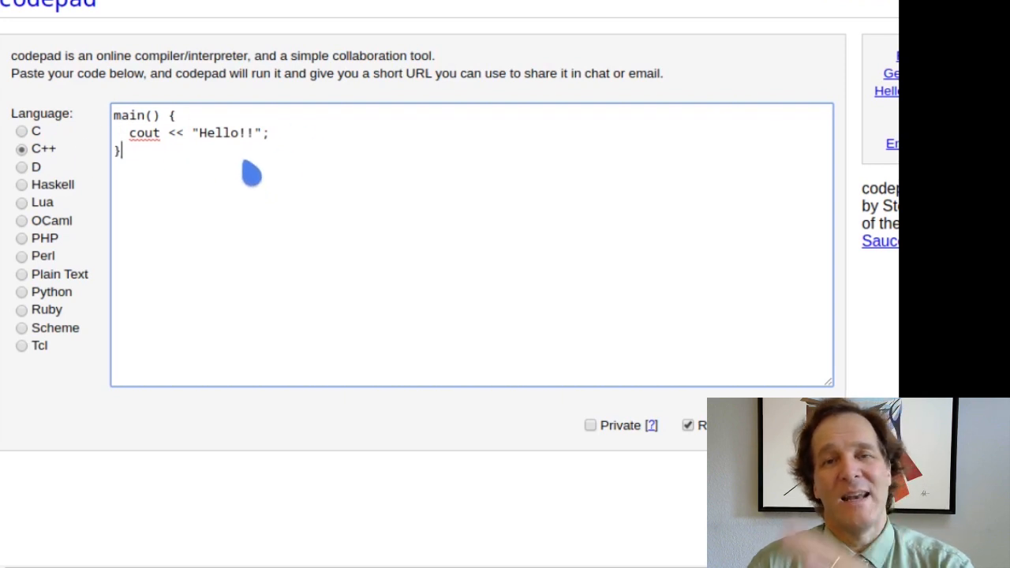
pyautogui.moveTo(376, 221)
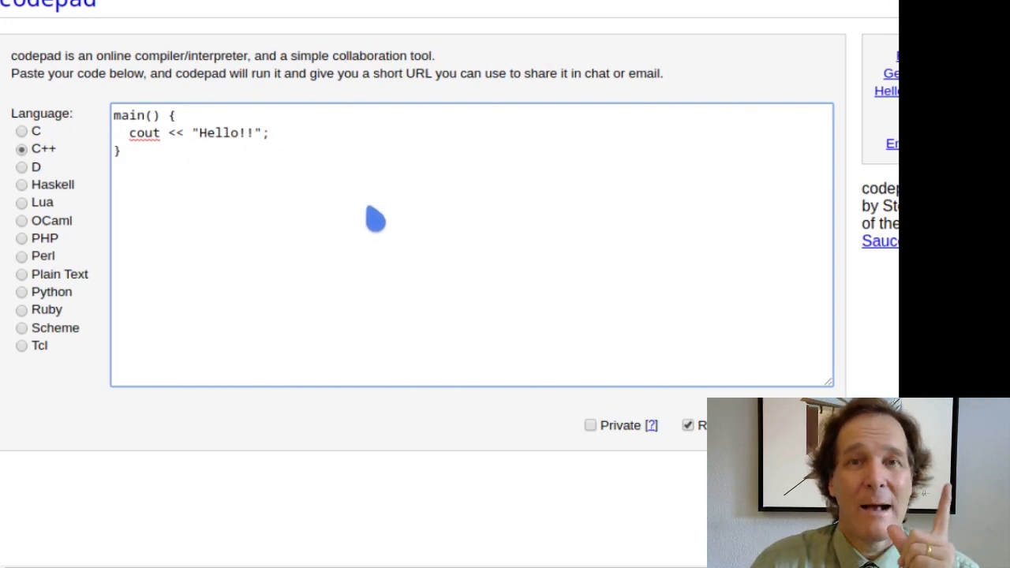
pyautogui.moveTo(237, 44)
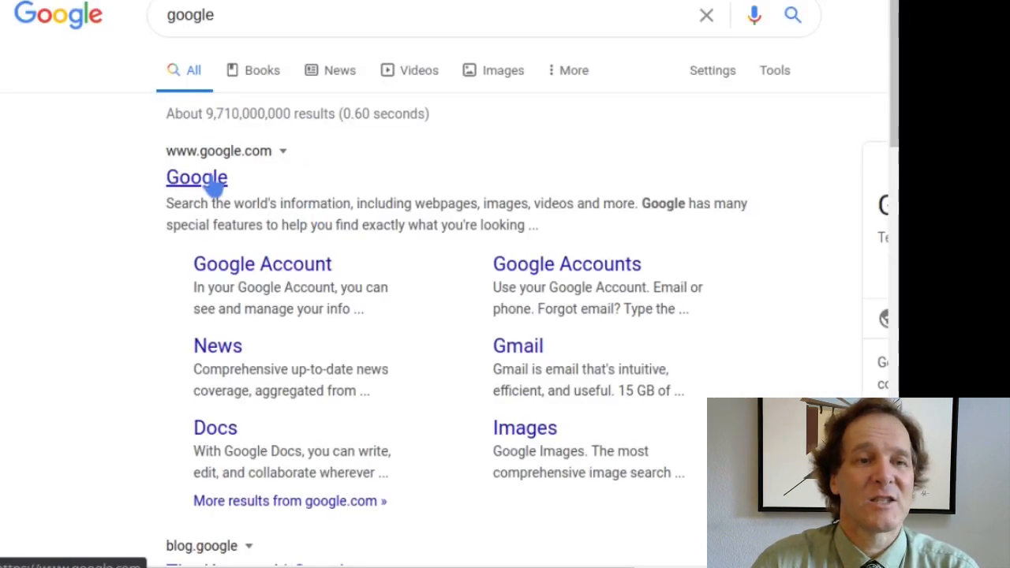
# Return to Google, search 'ideone' and open the Ideone.com editor
pyautogui.click(196, 177)
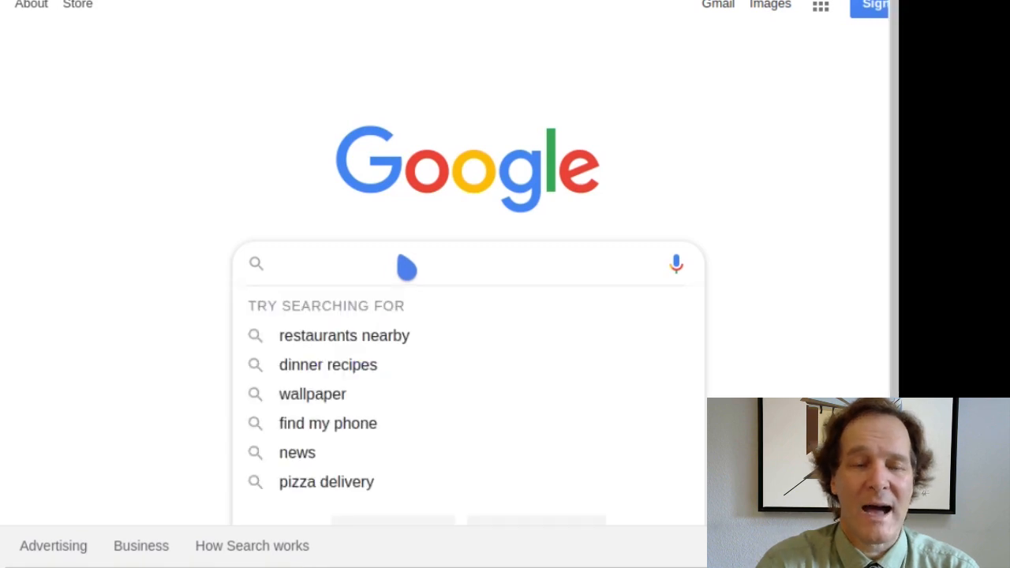
pyautogui.write('ideone')
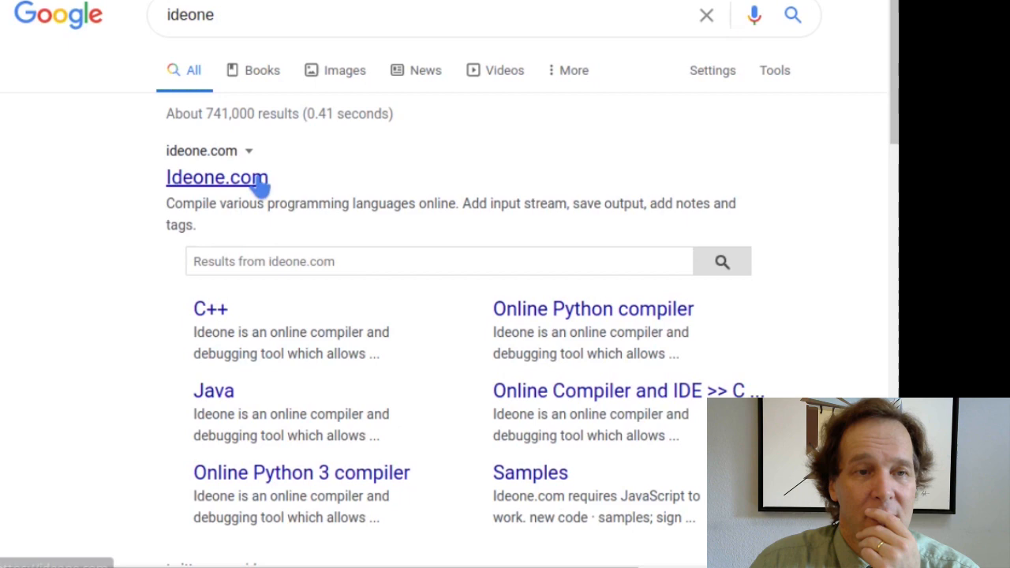
pyautogui.click(218, 176)
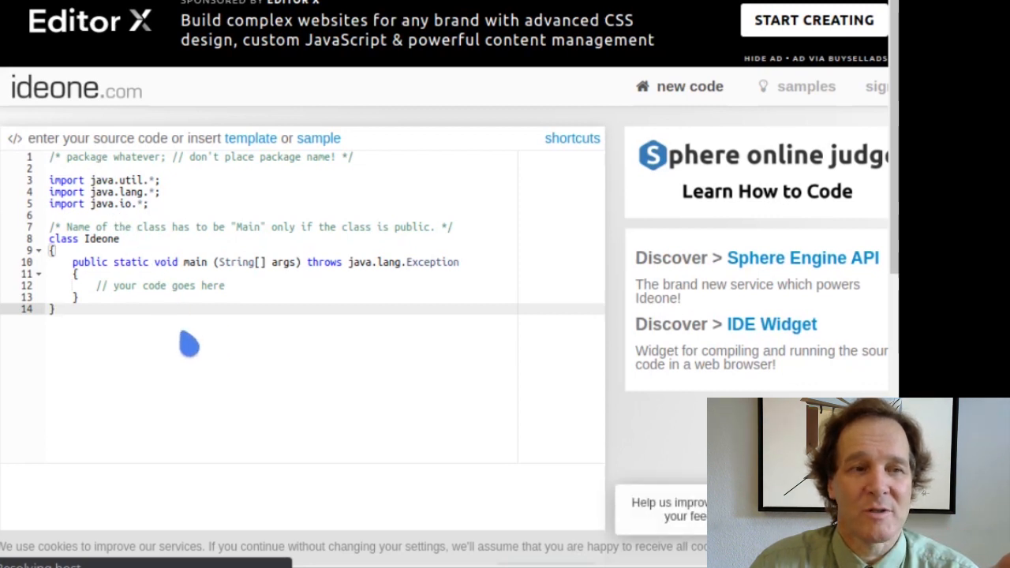
pyautogui.moveTo(578, 398)
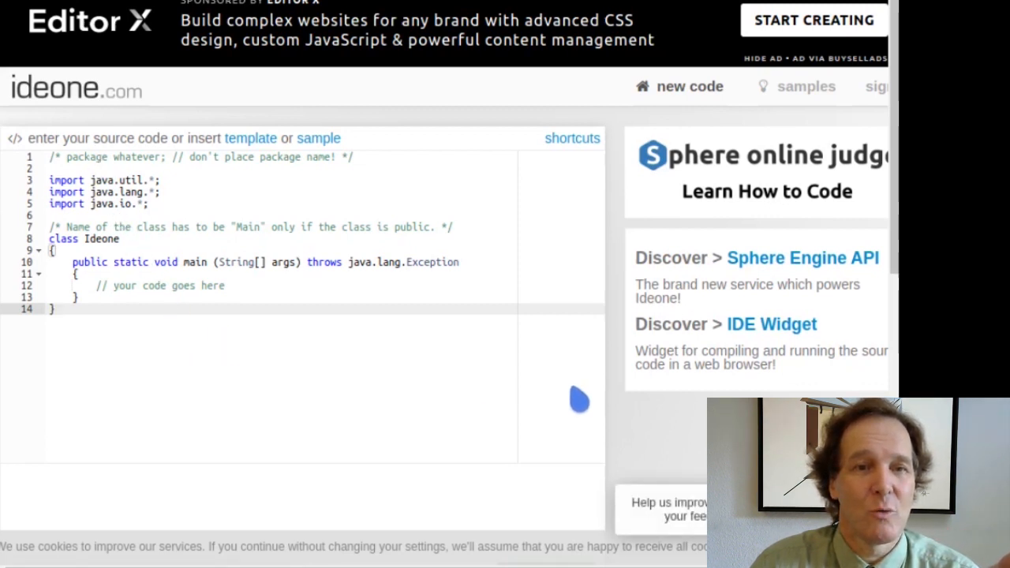
# Run ideone's default Java template, producing a submission page with empty stdin and output
pyautogui.scroll(-3)
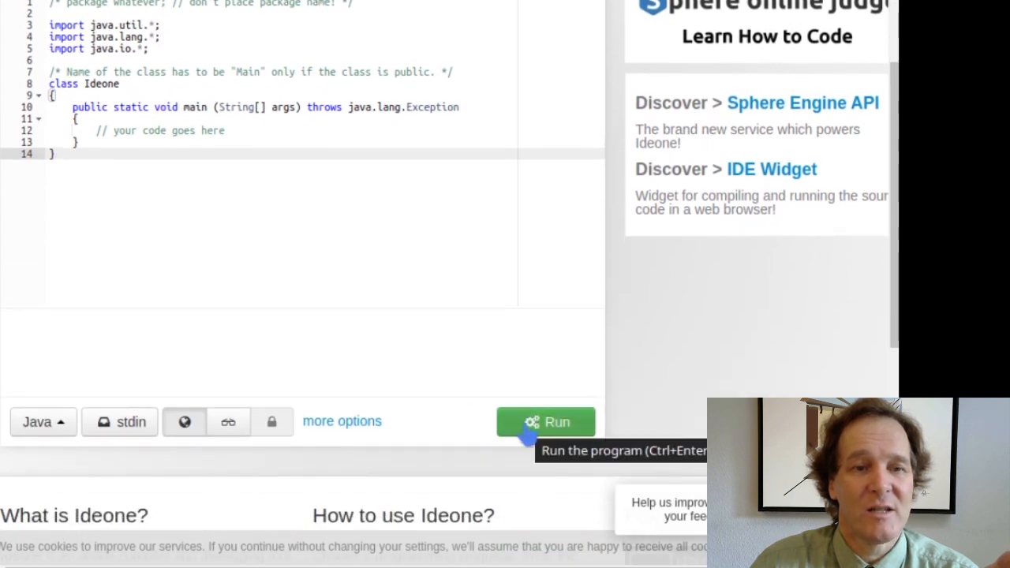
pyautogui.click(546, 421)
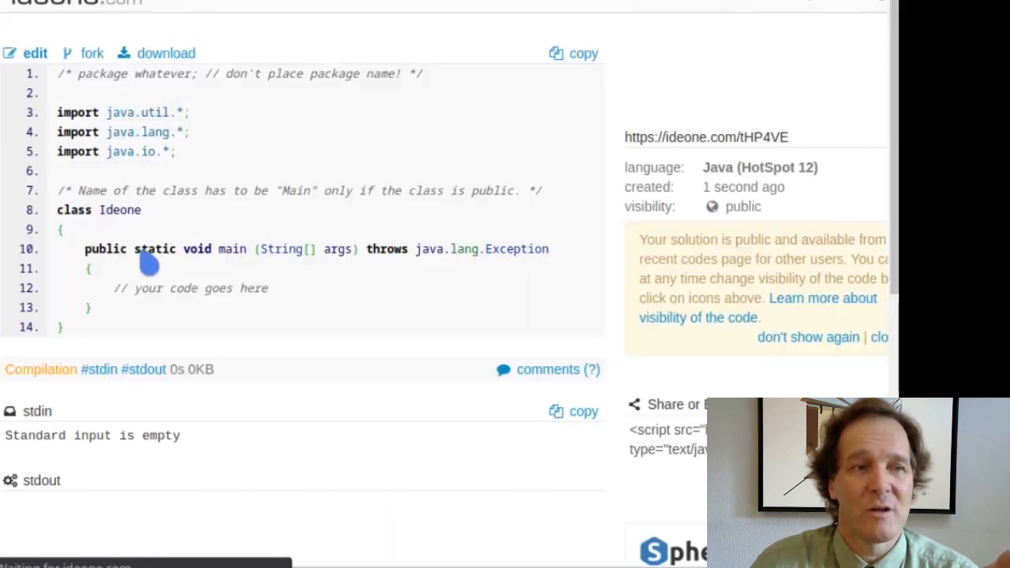
pyautogui.scroll(-3)
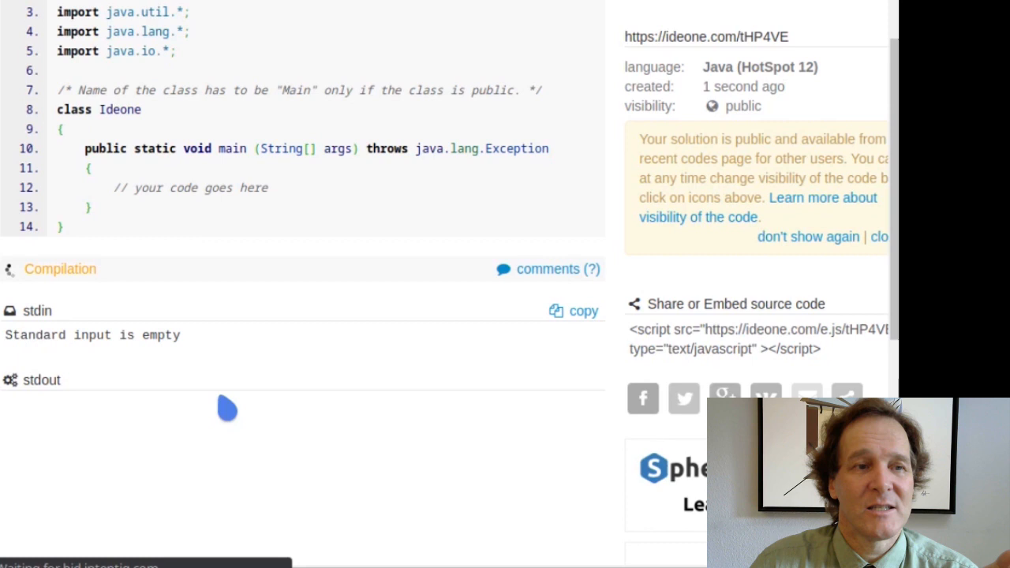
pyautogui.scroll(3)
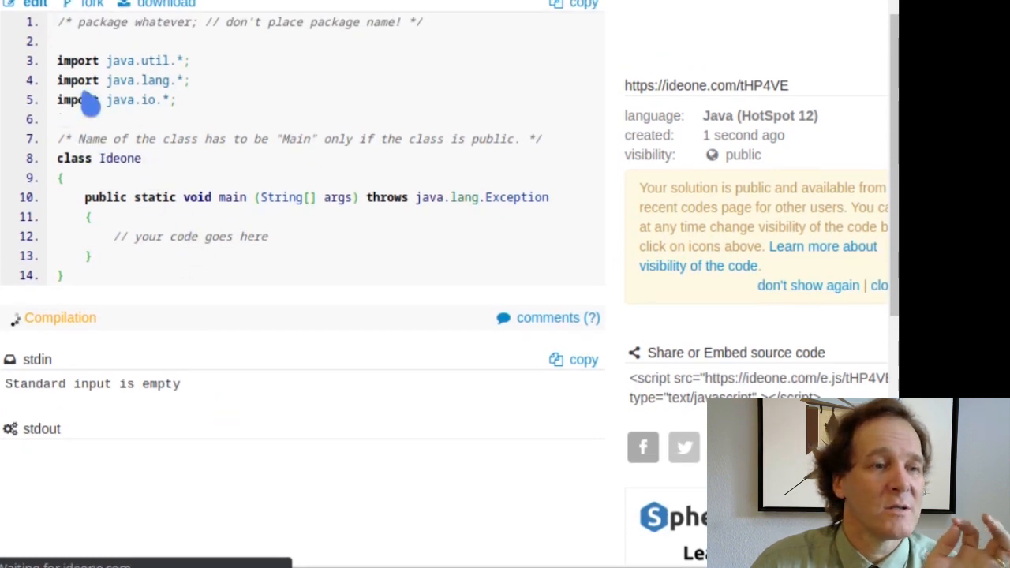
pyautogui.scroll(3)
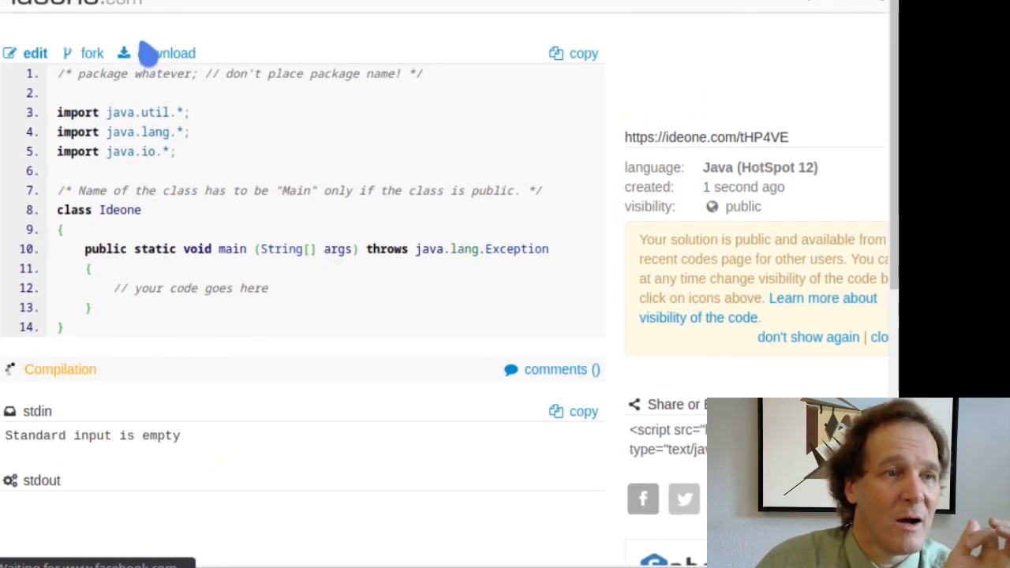
pyautogui.scroll(-3)
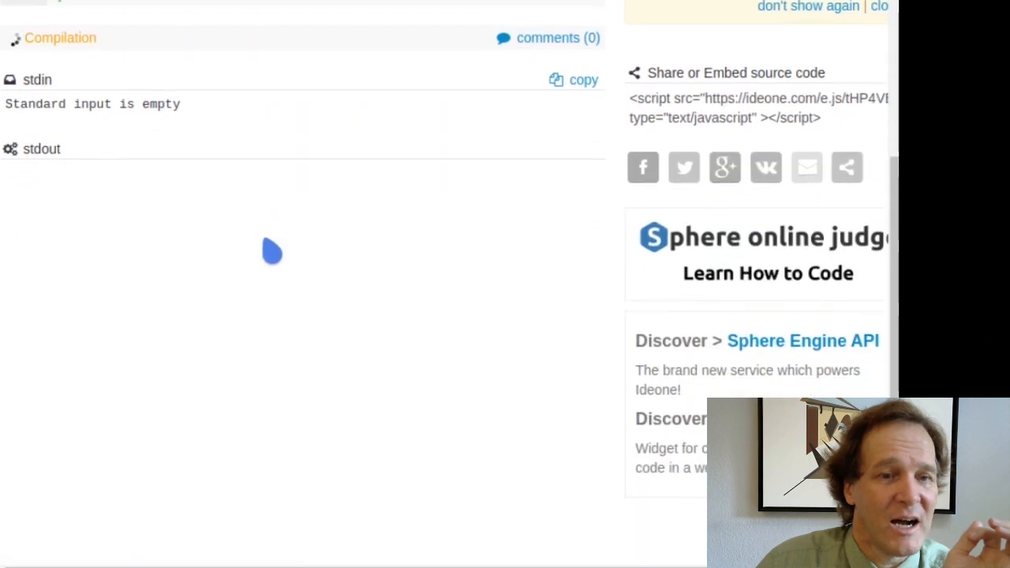
pyautogui.scroll(3)
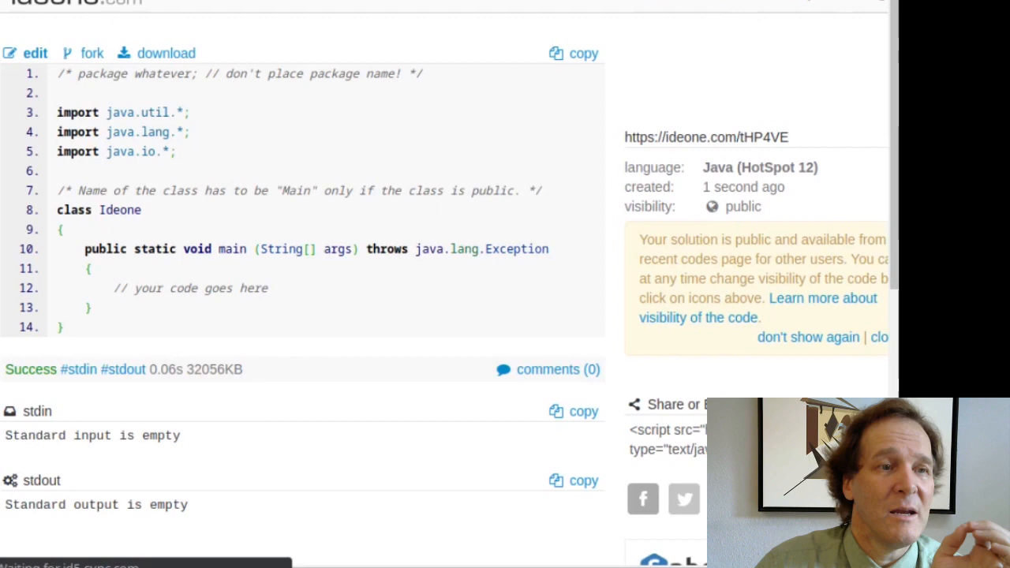
# Select C++14 as the ideone language and run its default template to Success
pyautogui.click(37, 483)
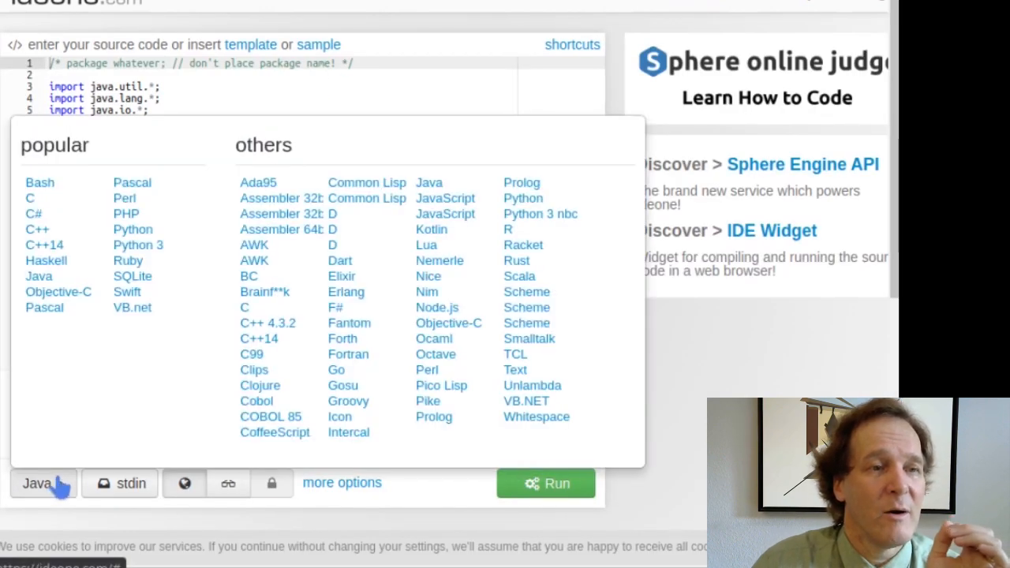
pyautogui.moveTo(38, 245)
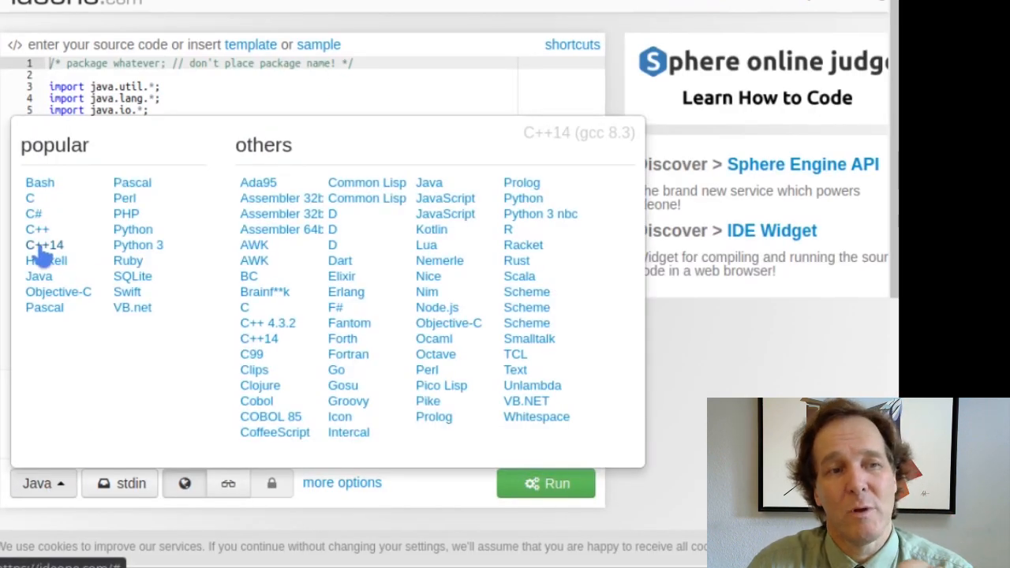
pyautogui.moveTo(44, 245)
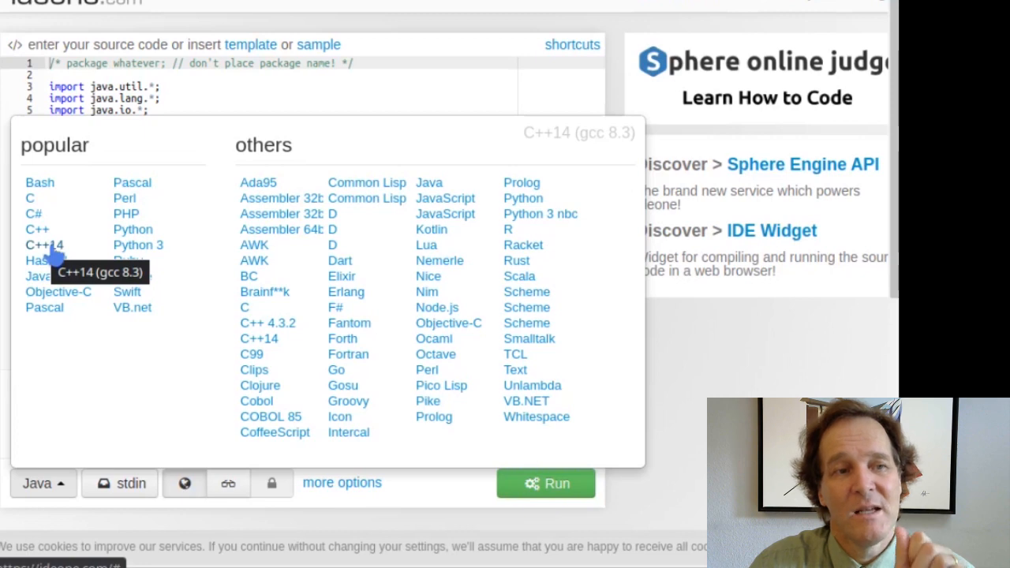
pyautogui.click(44, 244)
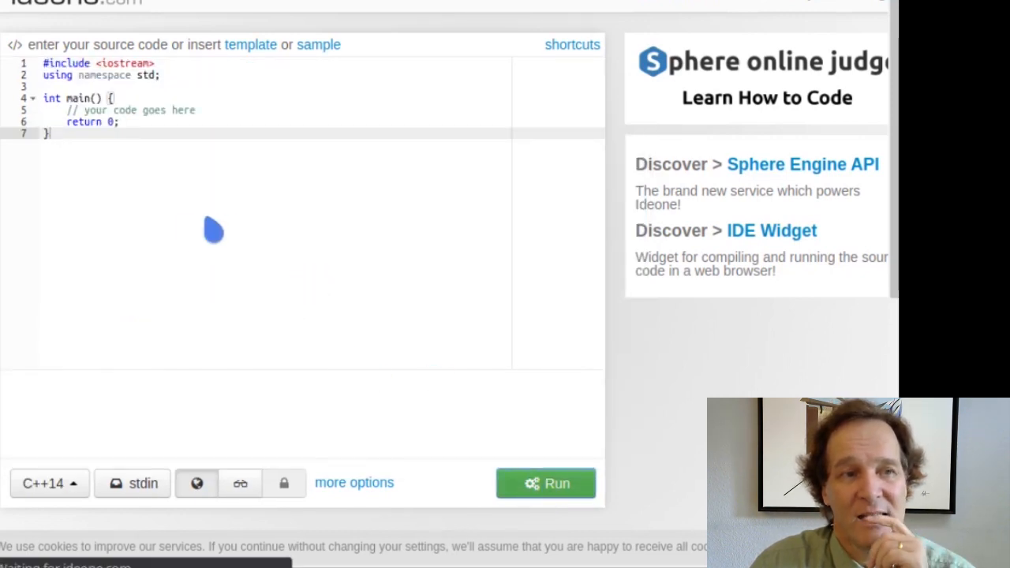
pyautogui.click(547, 484)
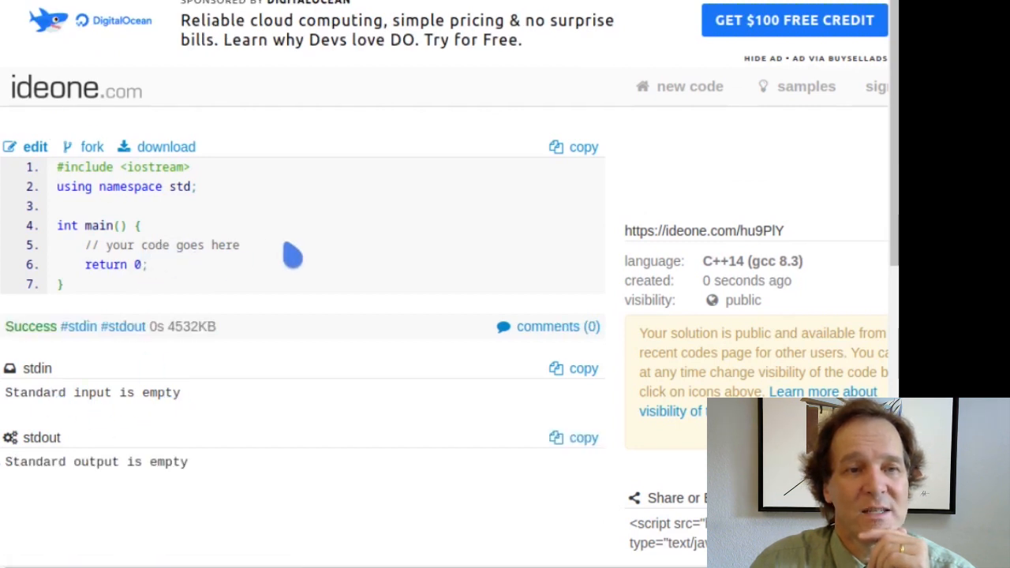
# Edit the submission so main prints "Hellooooo!!!!" with cout and start compiling it
pyautogui.click(35, 147)
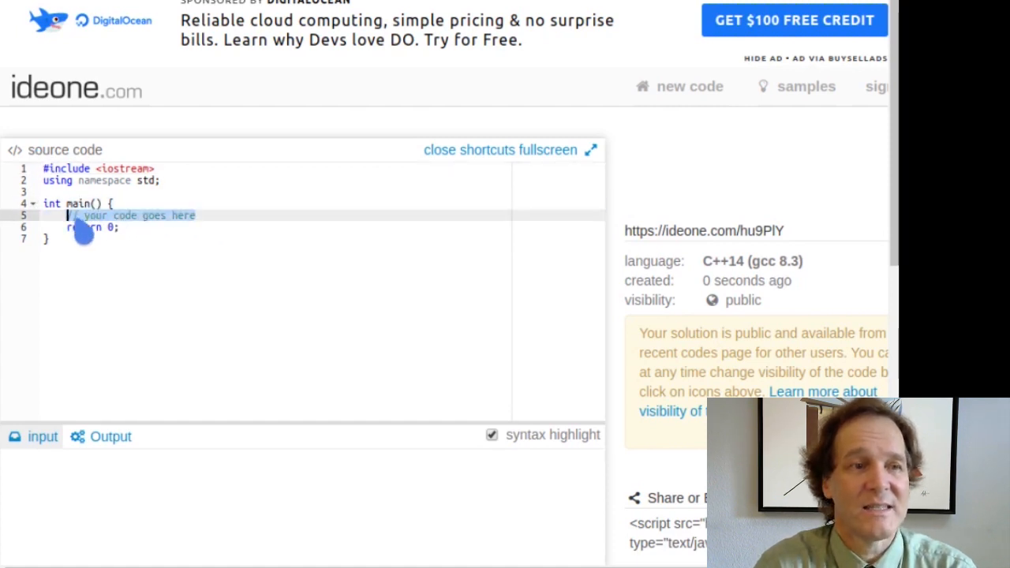
pyautogui.write('cout << "Hellooooo!!!!\\n";')
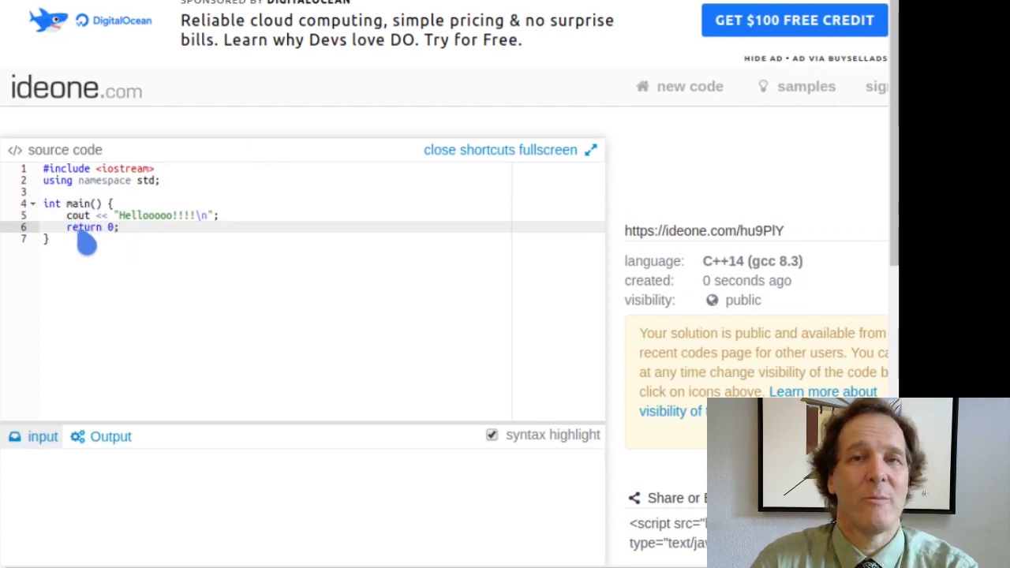
pyautogui.moveTo(212, 259)
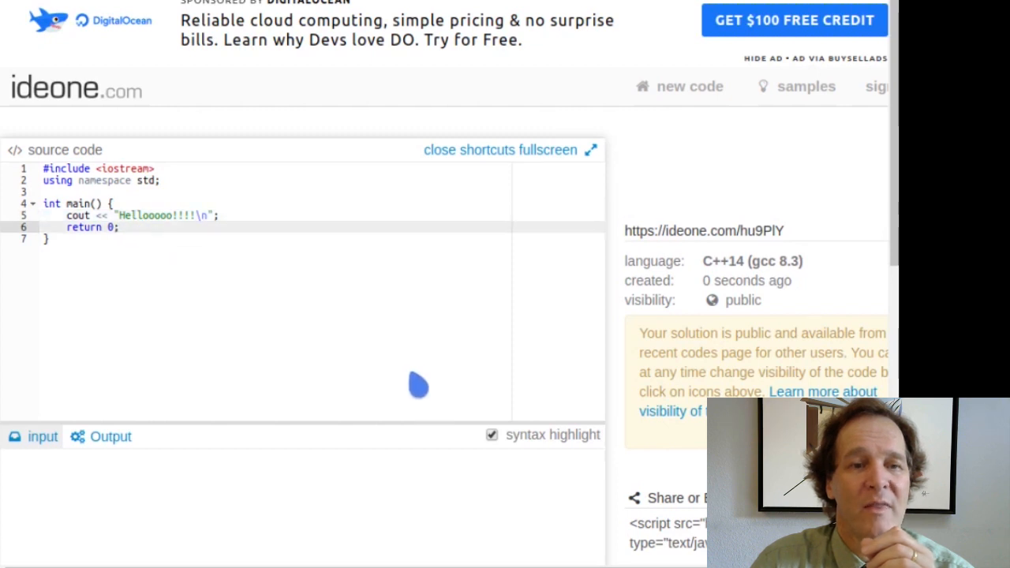
pyautogui.scroll(-3)
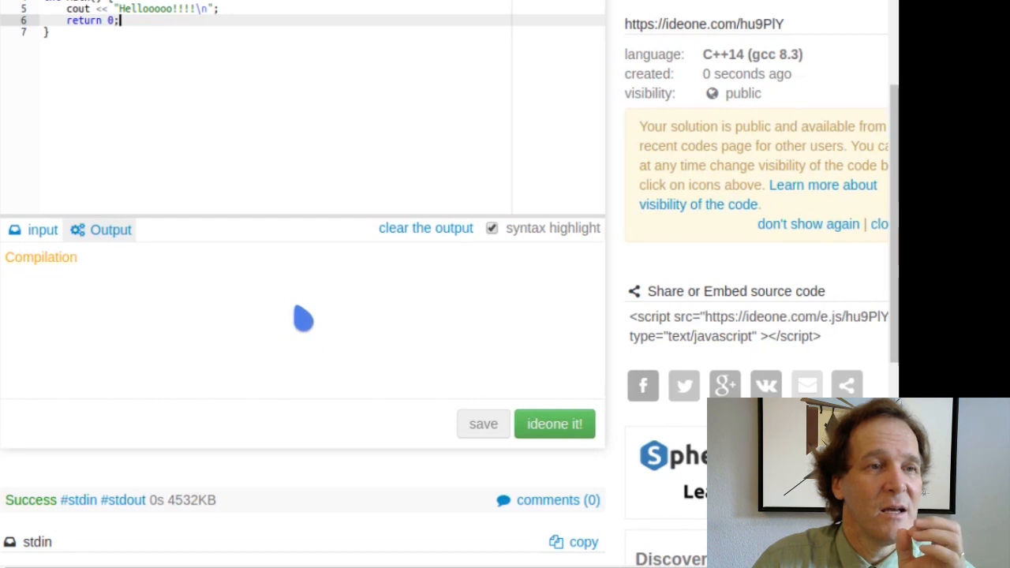
# View the successful run's output panel showing Hellooooo!!!! printed
pyautogui.click(554, 423)
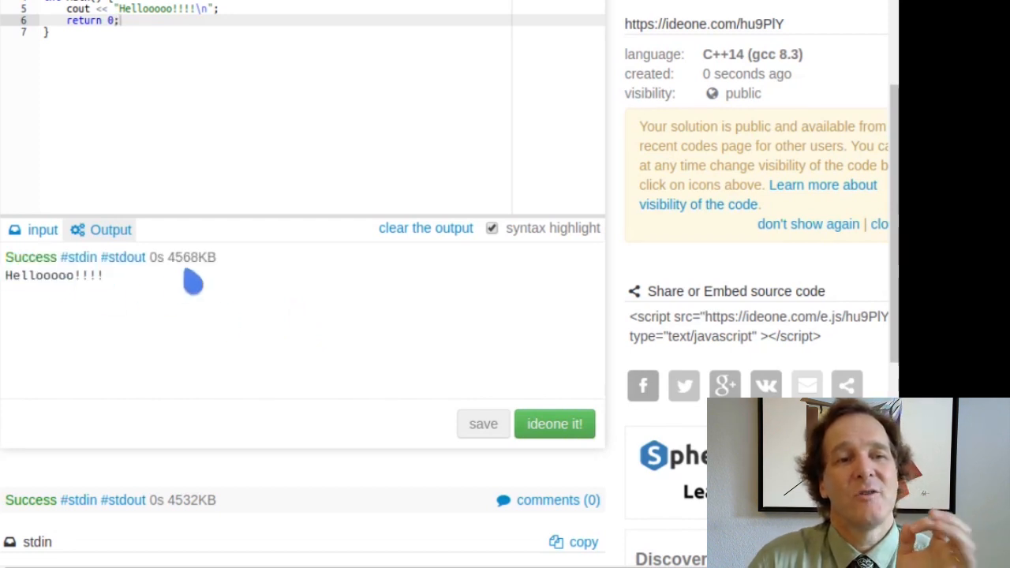
pyautogui.scroll(3)
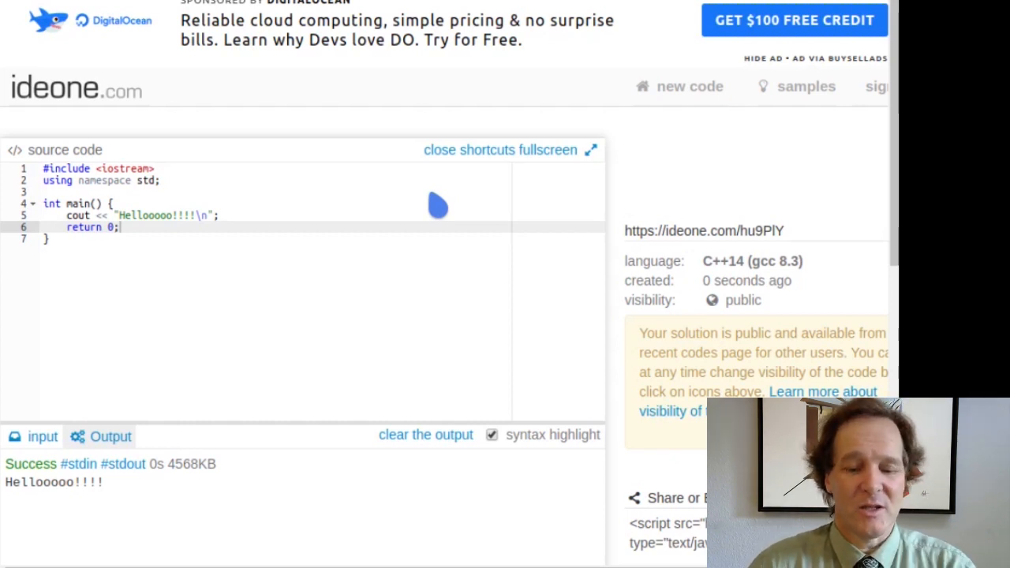
pyautogui.moveTo(426, 204)
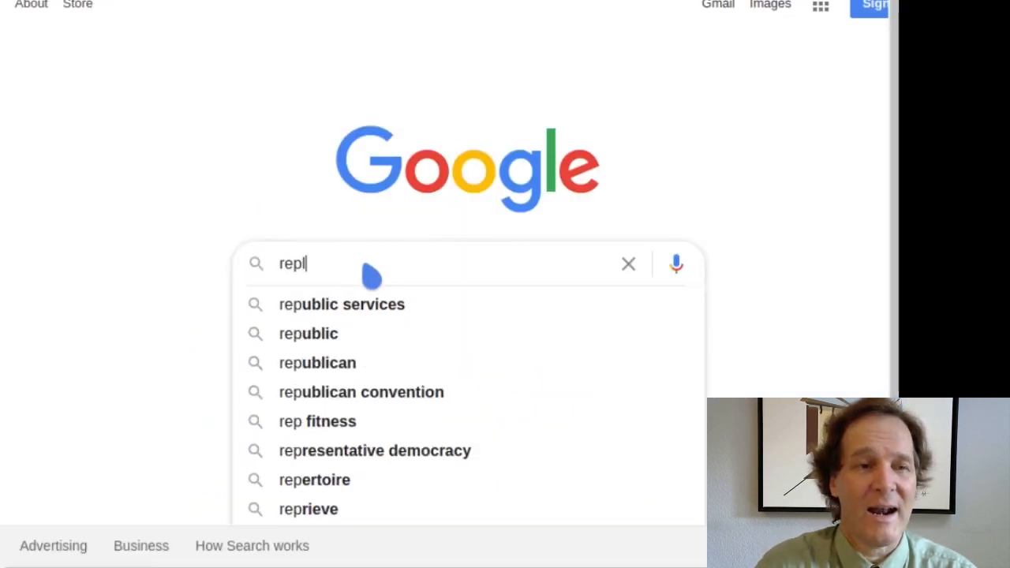
# Search Google for 'repl.it' and open the Repl.it homepage
pyautogui.write('.it')
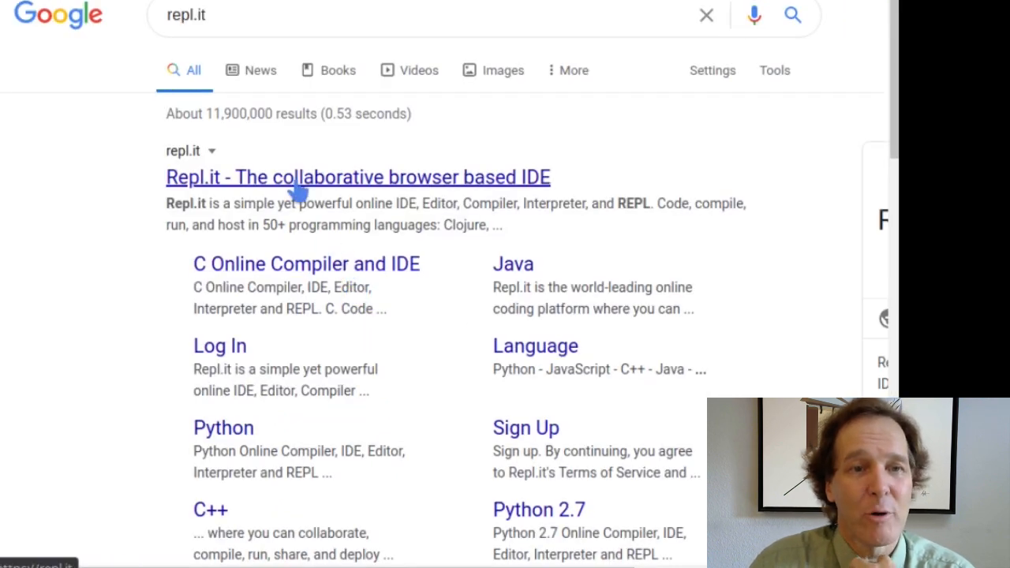
pyautogui.click(357, 177)
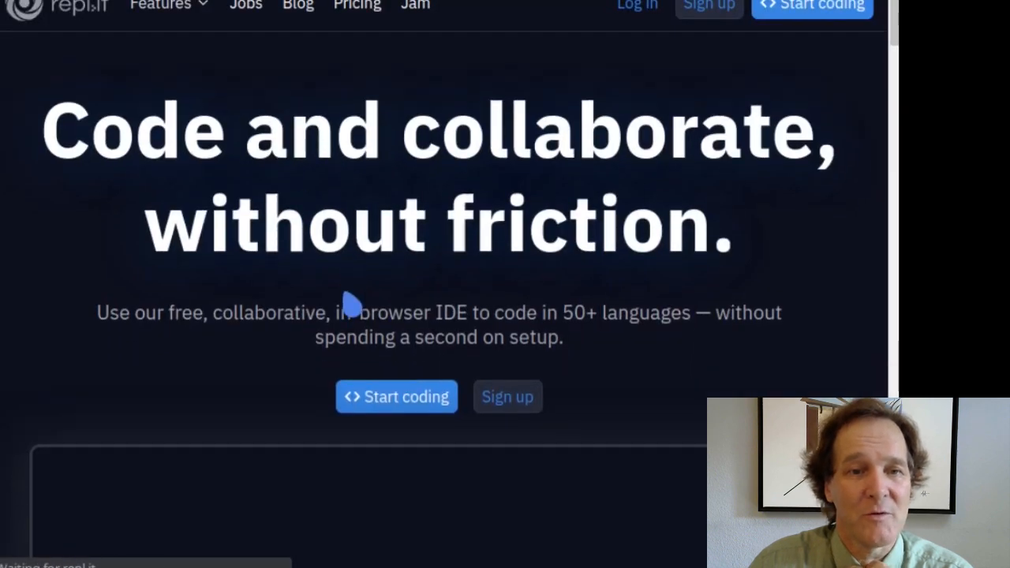
pyautogui.scroll(-3)
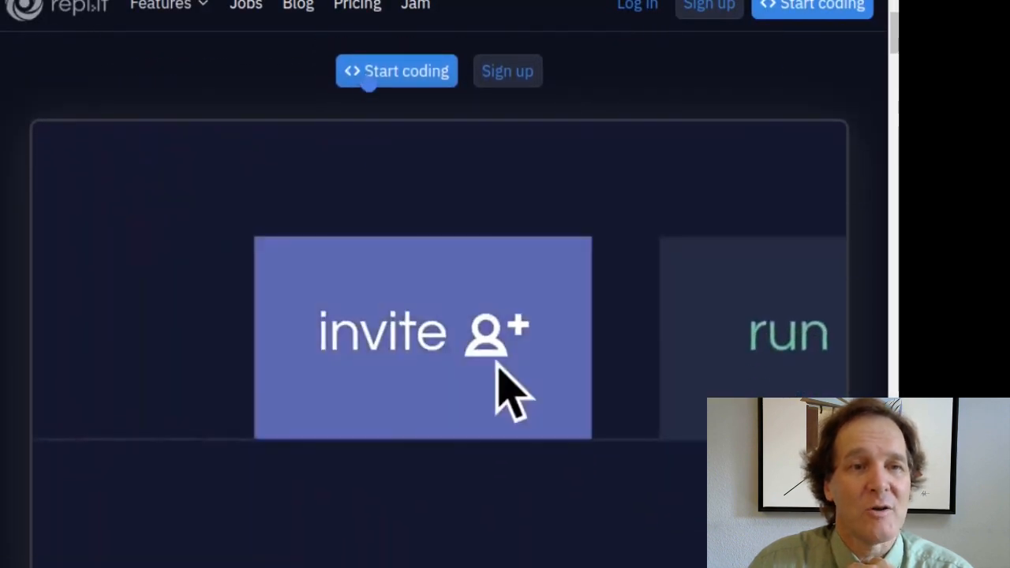
# Start a new repl with C++ as its language, landing on a Hello World main.cpp
pyautogui.click(397, 69)
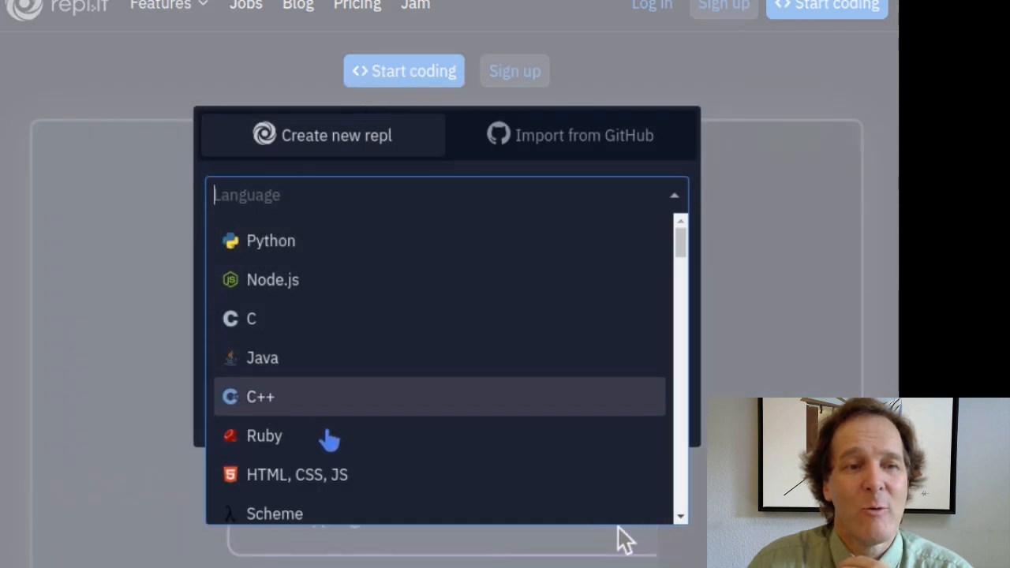
pyautogui.moveTo(322, 294)
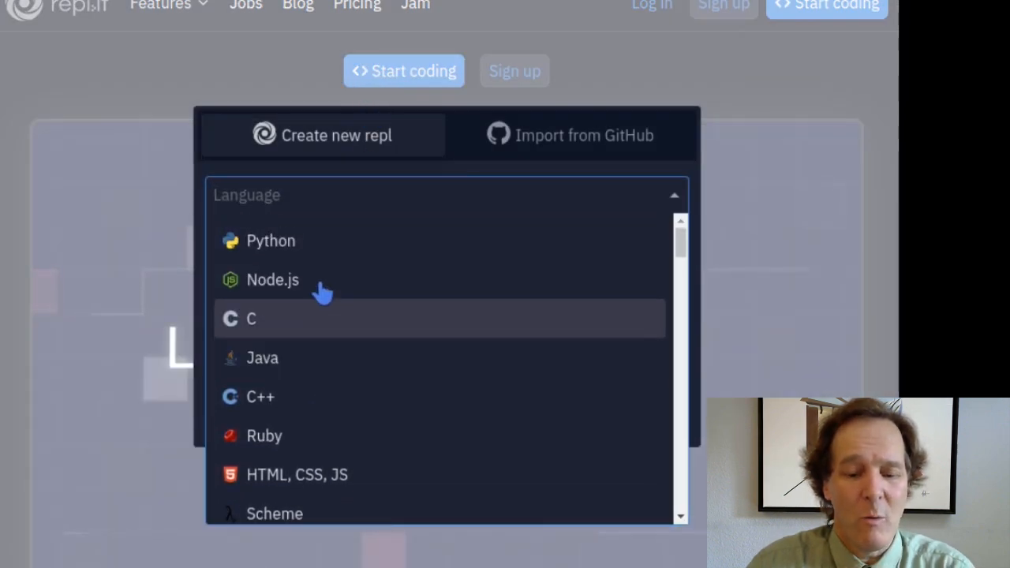
pyautogui.click(261, 396)
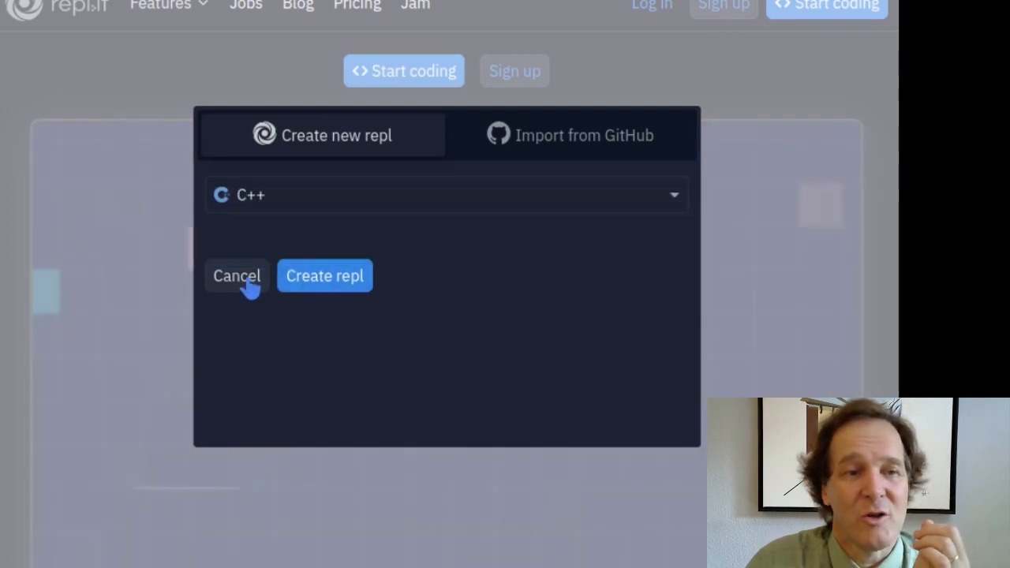
pyautogui.click(325, 275)
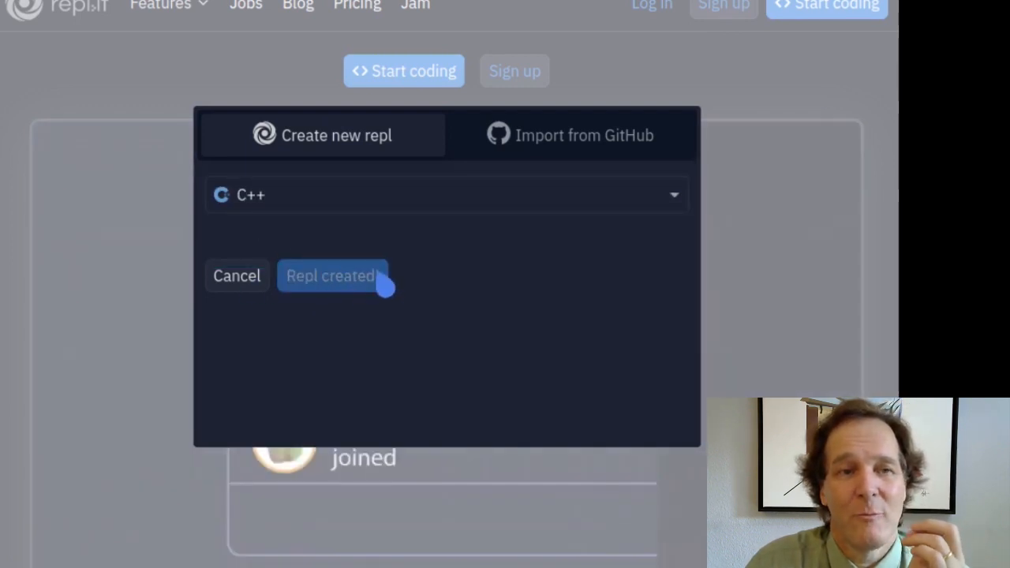
pyautogui.click(332, 275)
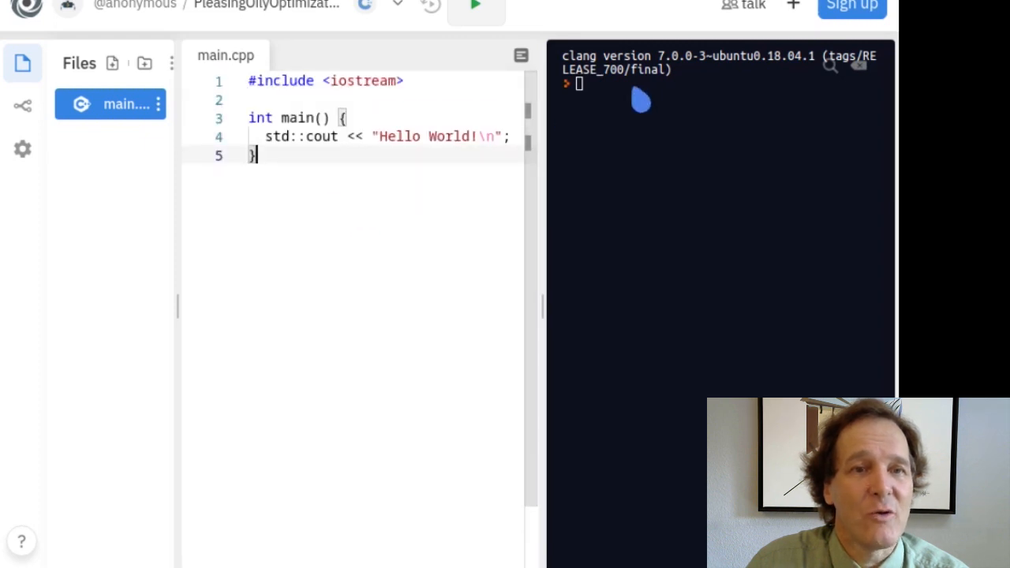
pyautogui.moveTo(401, 299)
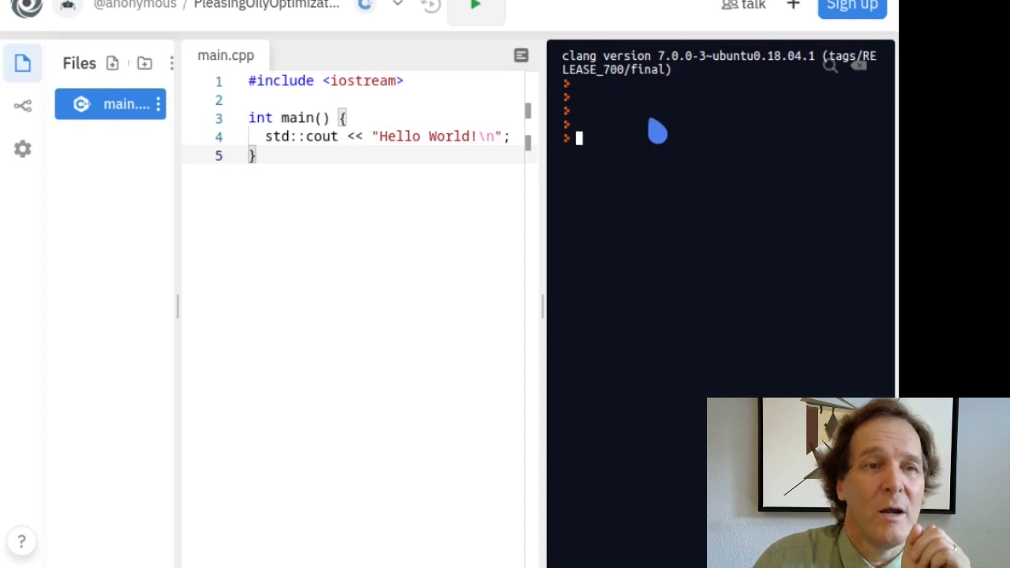
pyautogui.moveTo(370, 192)
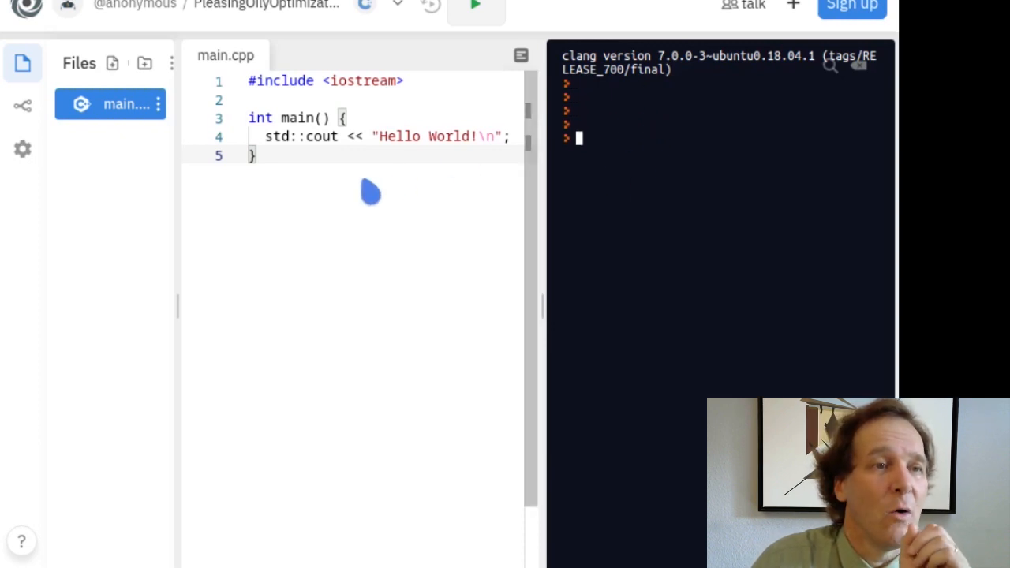
pyautogui.moveTo(308, 158)
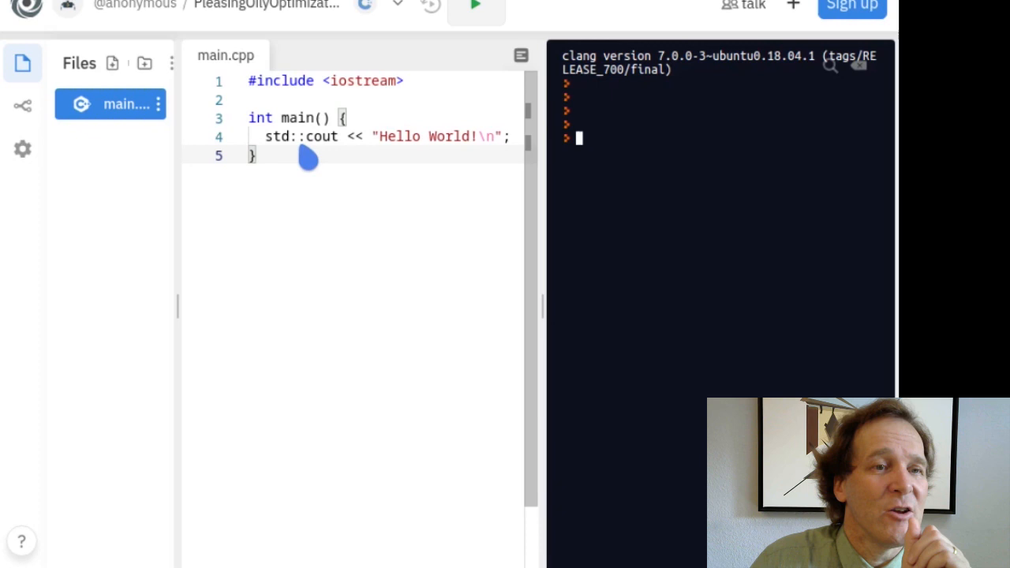
# Declare int x = 4; on a new line inside main, above the Hello World print
pyautogui.press('Return')
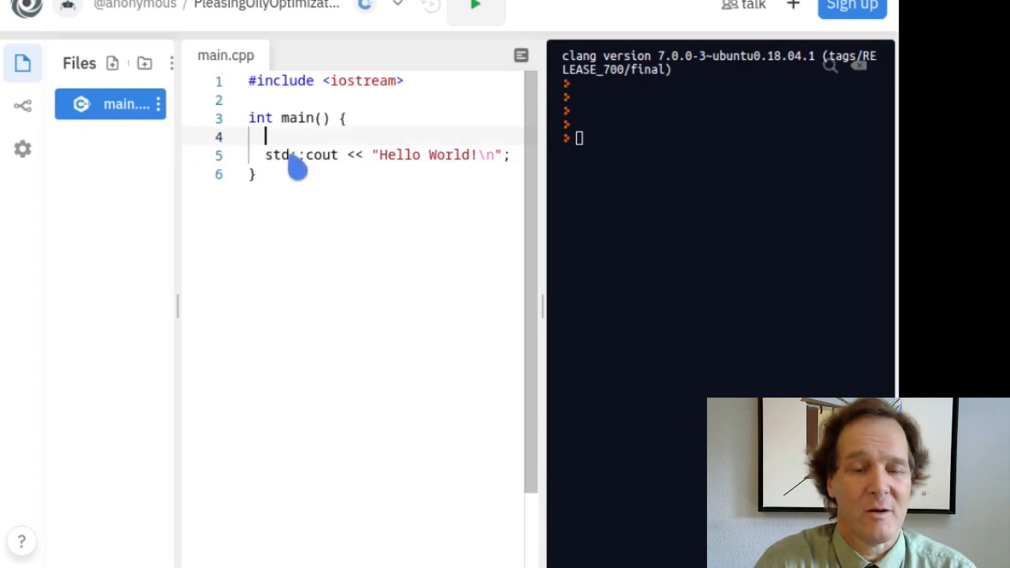
pyautogui.write('int')
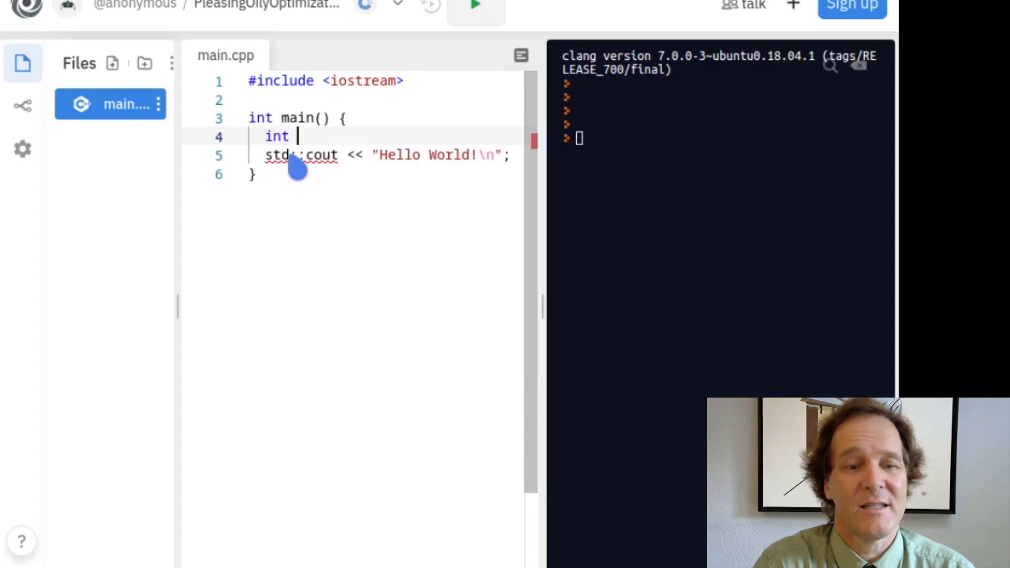
pyautogui.write('x = 4;')
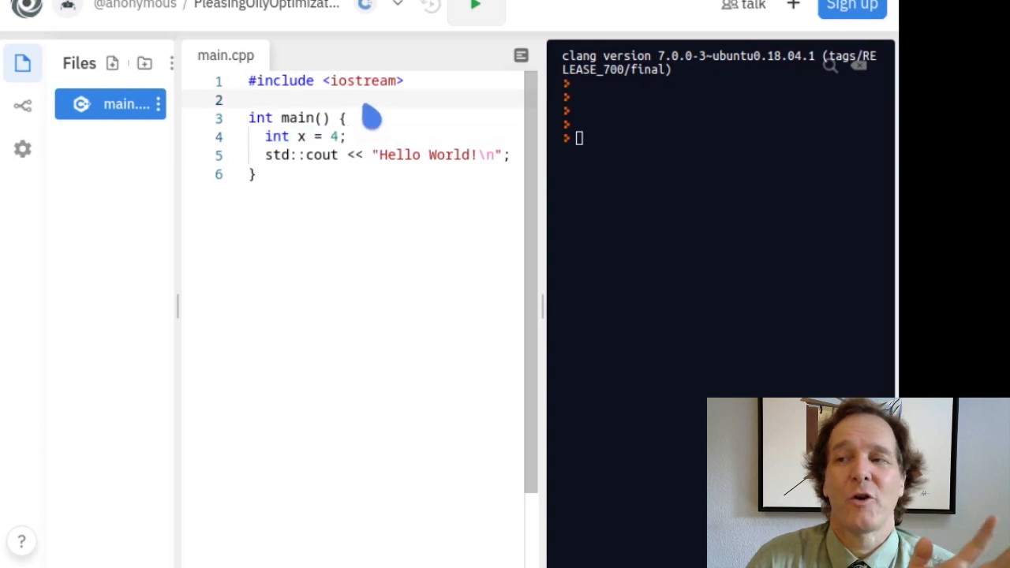
pyautogui.moveTo(434, 213)
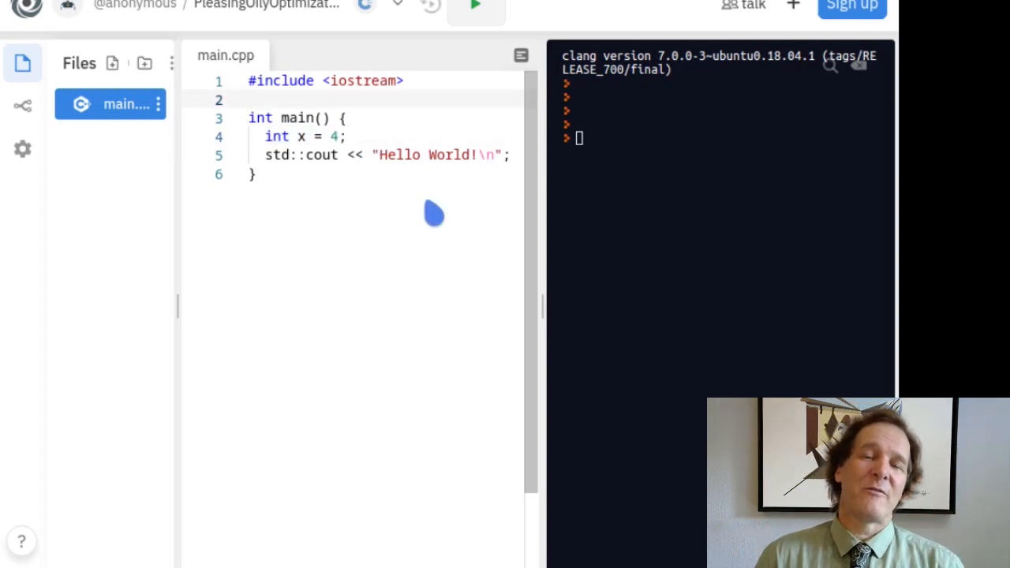